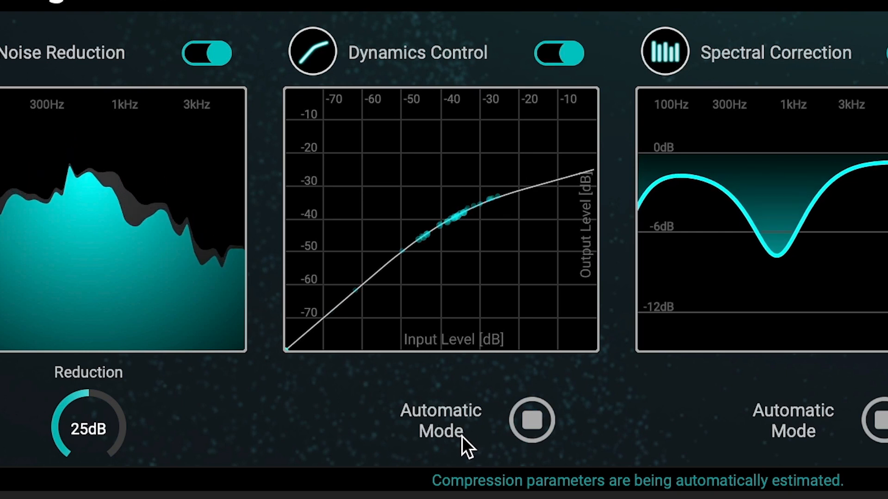
Run Dynamics Control in Automatic Mode to estimate compression from the dialogue.
left_click(531, 420)
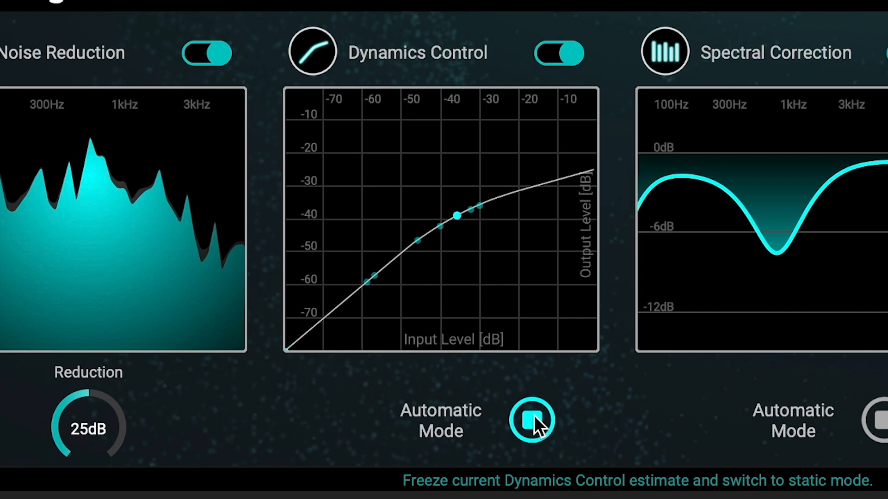
left_click(530, 420)
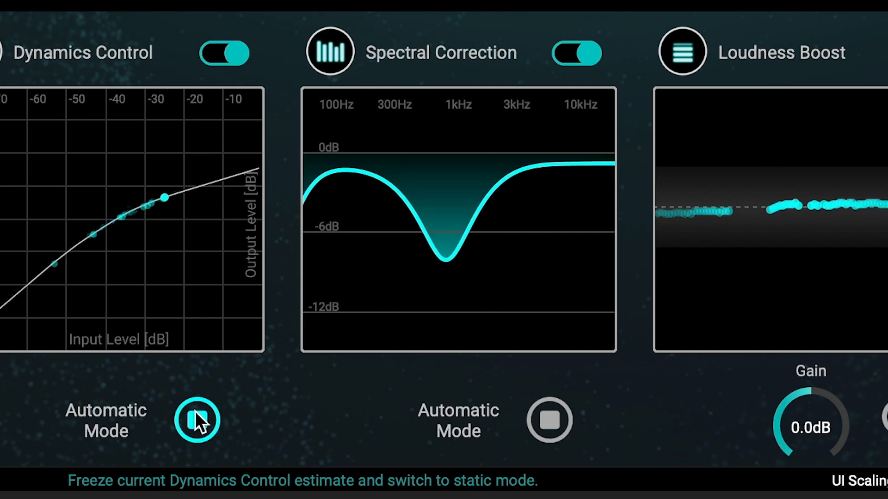
Freeze the dynamics estimate and make the Spectral Correction dip near 1kHz shallower.
left_click(198, 420)
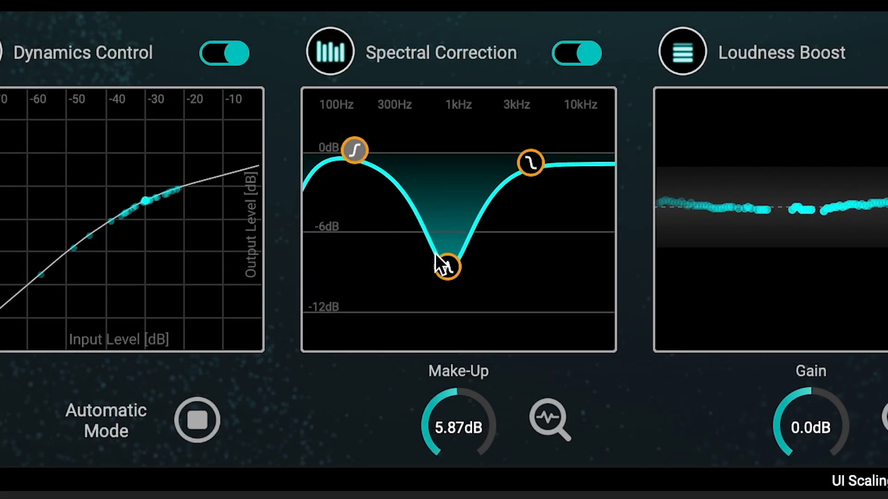
left_click_drag(448, 270, 450, 221)
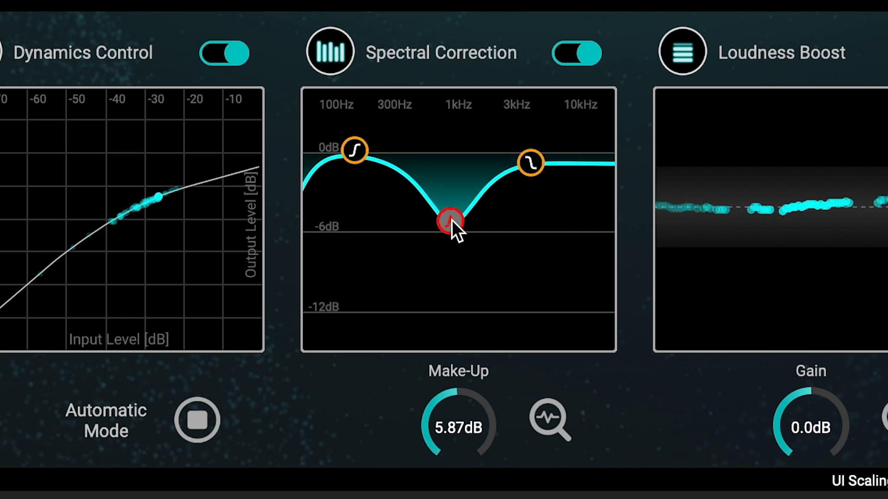
left_click_drag(450, 221, 569, 162)
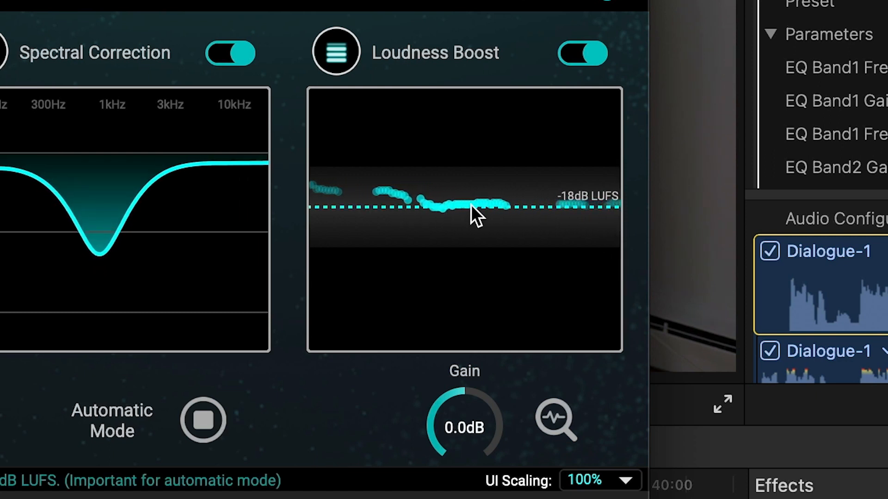
mouse_move(561, 218)
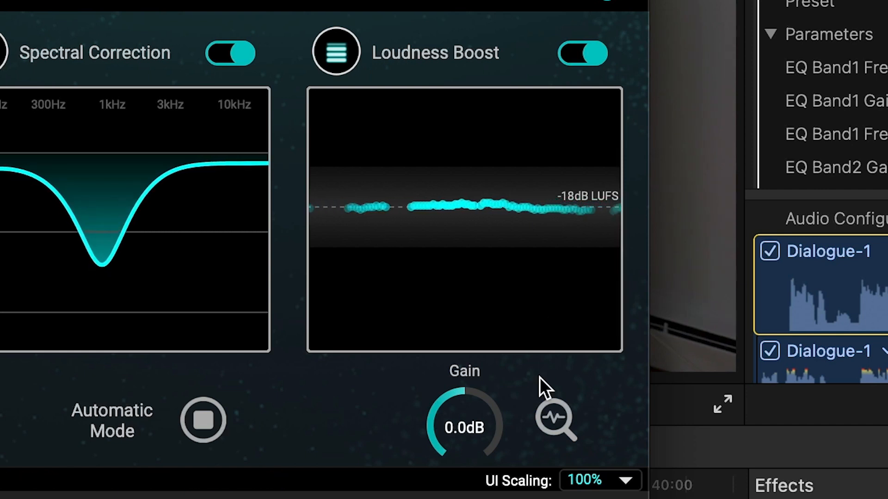
Let Loudness Boost adapt its gain automatically, then freeze the adapted value.
left_click(555, 419)
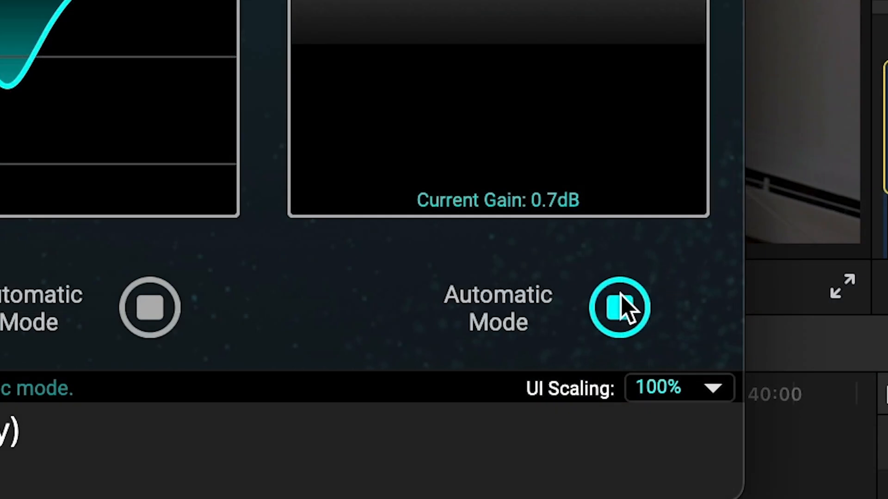
left_click(619, 307)
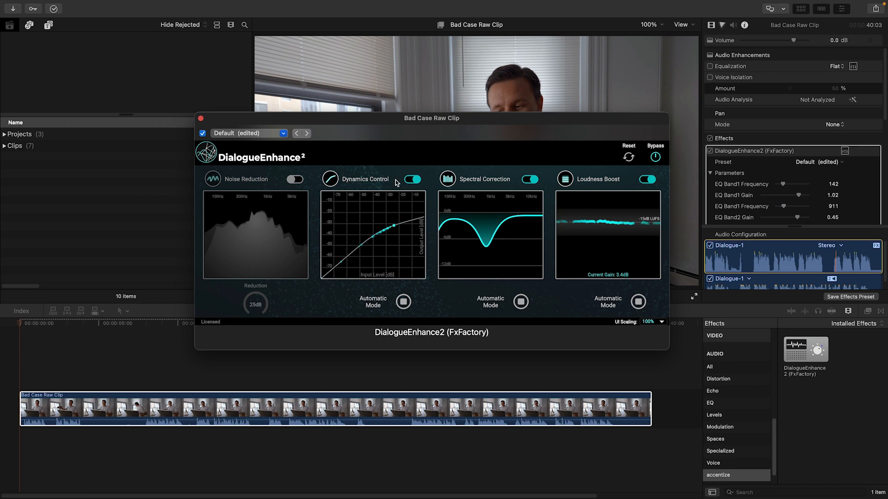
Switch on Noise Reduction, Dynamics Control, Spectral Correction and Loudness Boost.
left_click(529, 179)
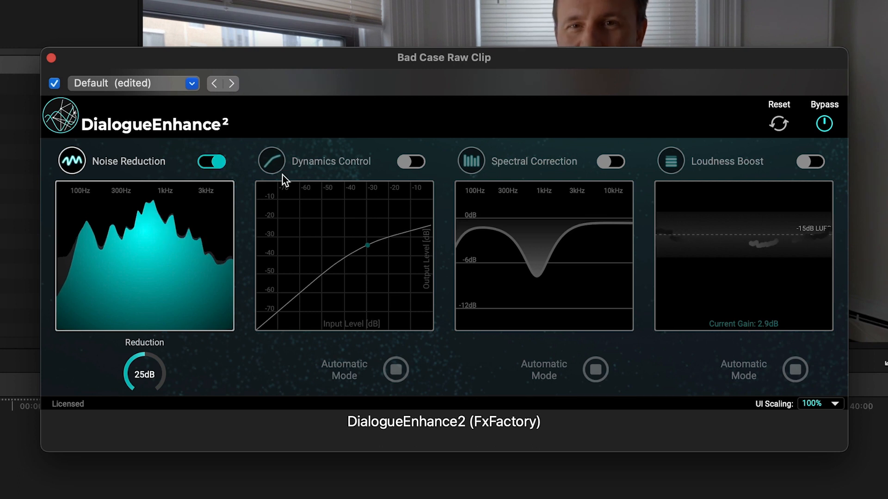
left_click(410, 162)
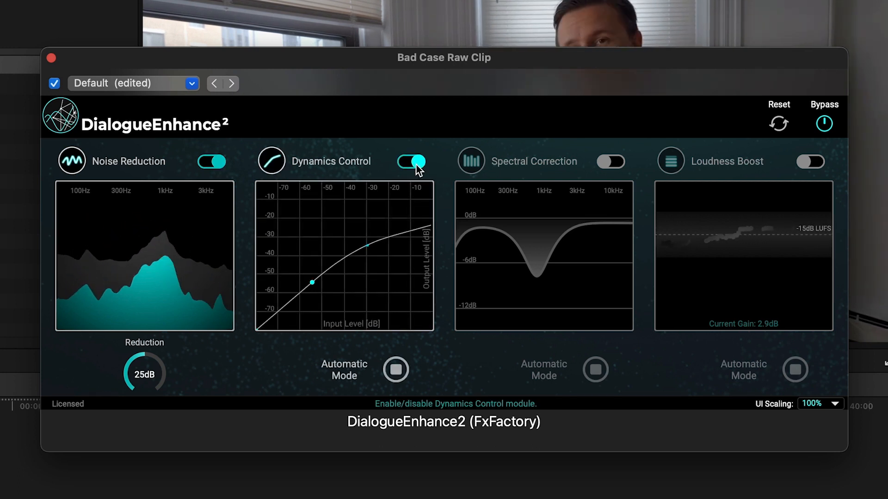
left_click(610, 161)
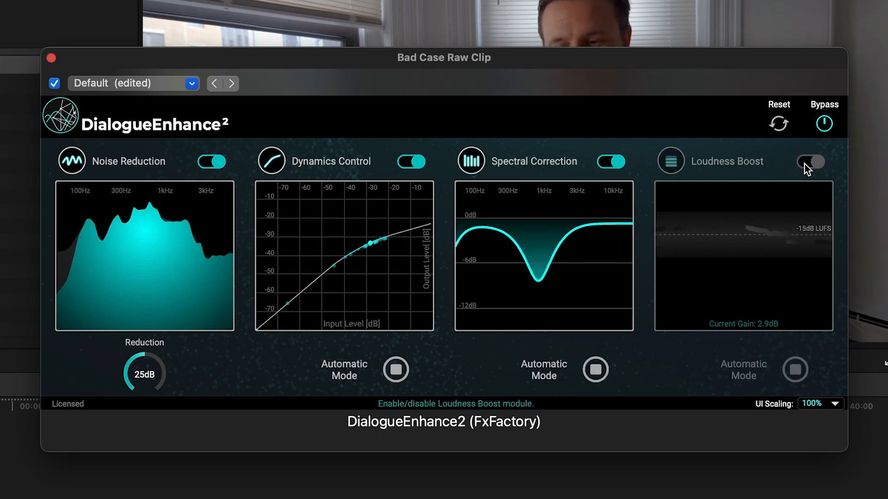
left_click(811, 161)
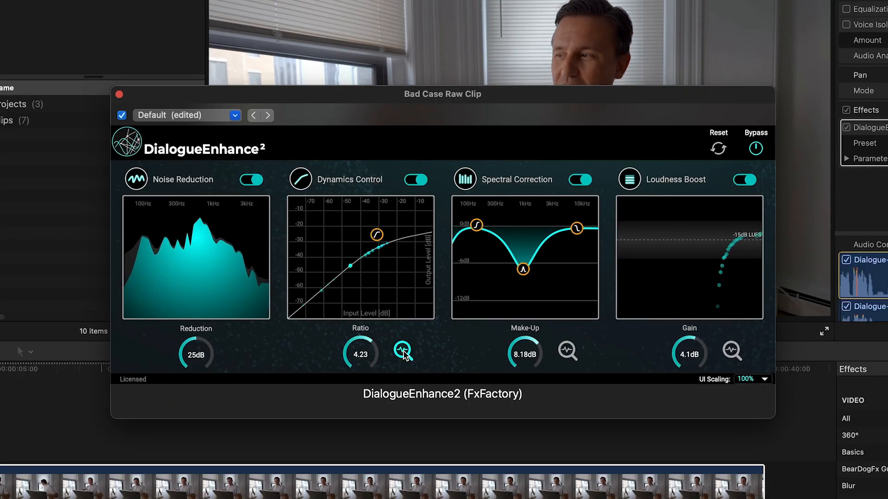
Restart automatic estimation for Dynamics Control and Loudness Boost gain adaptation.
left_click(566, 351)
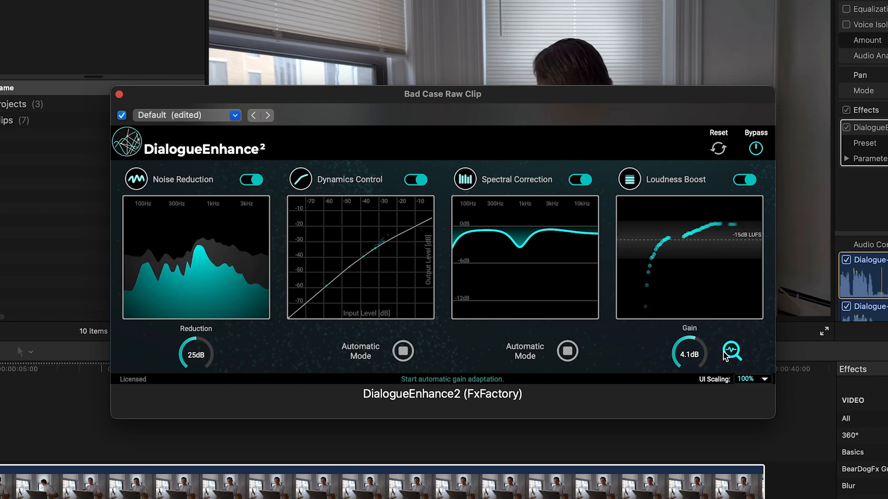
left_click(731, 352)
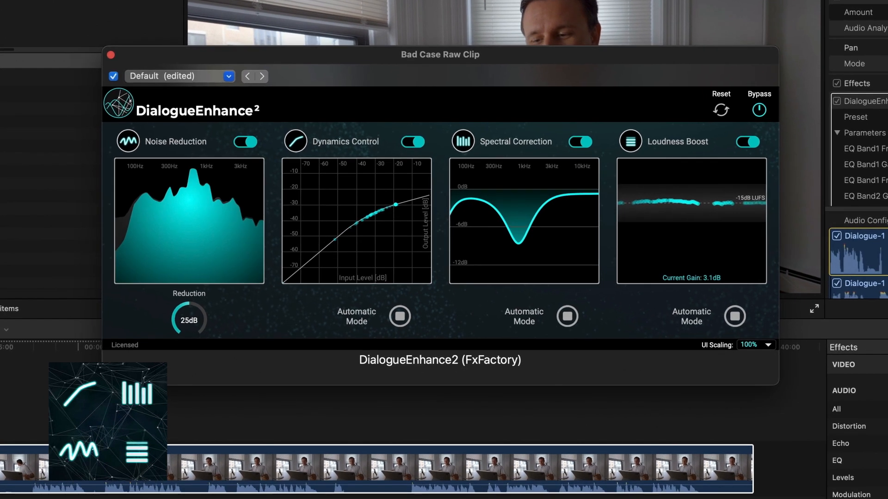
left_click_drag(440, 55, 442, 45)
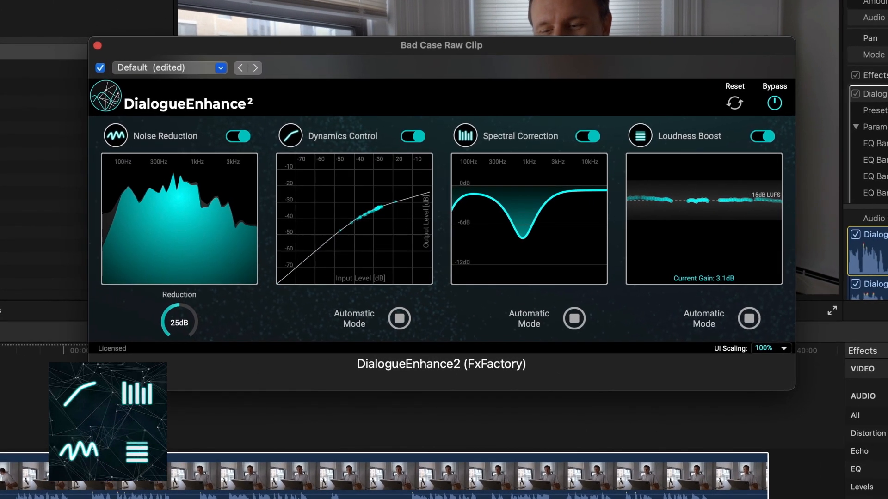